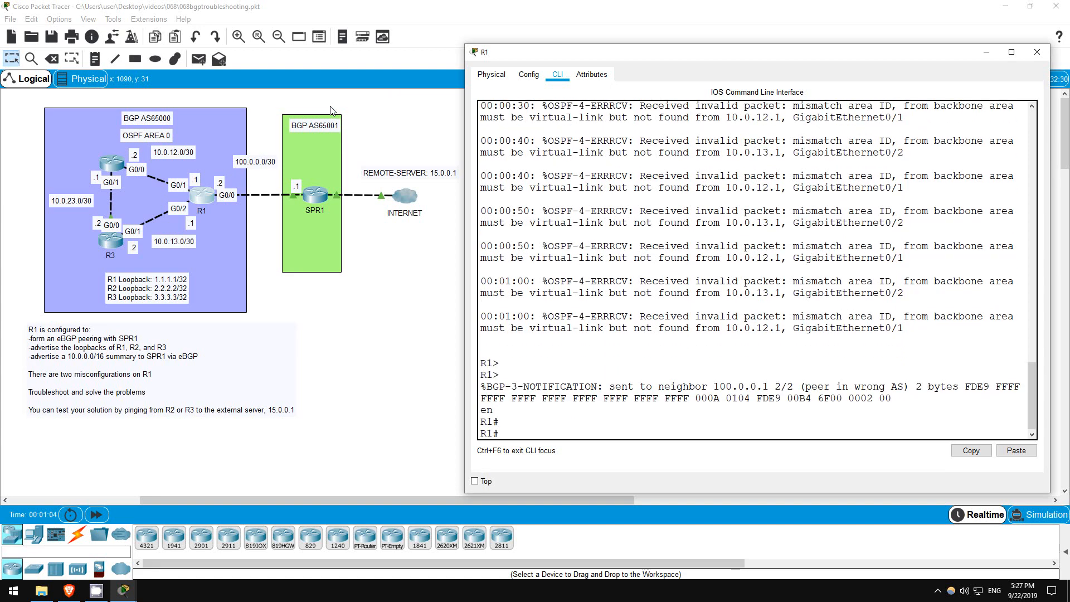
pyautogui.moveTo(348, 103)
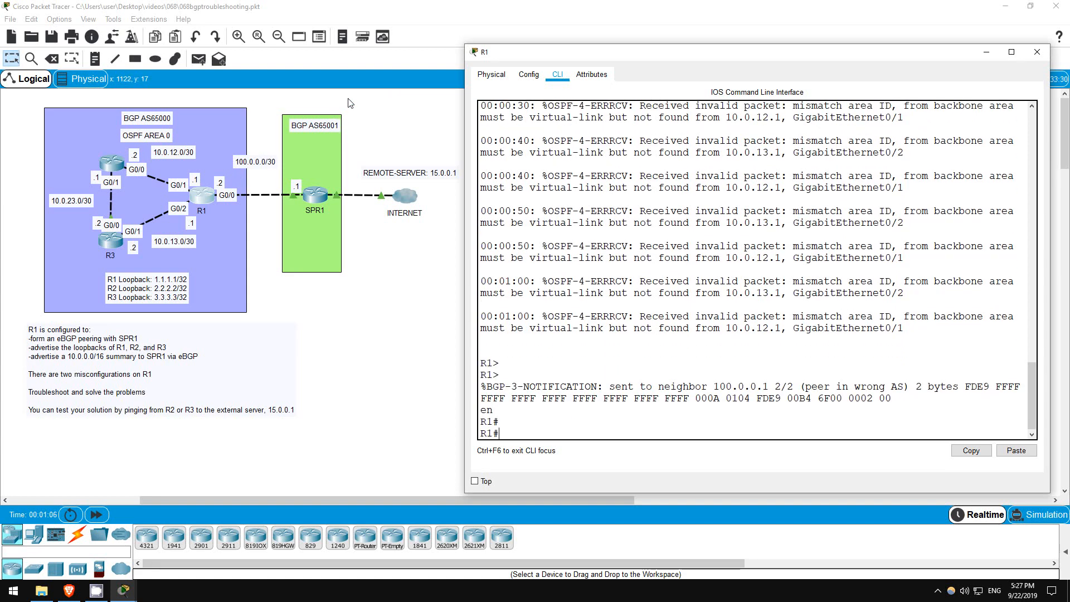
pyautogui.moveTo(353, 96)
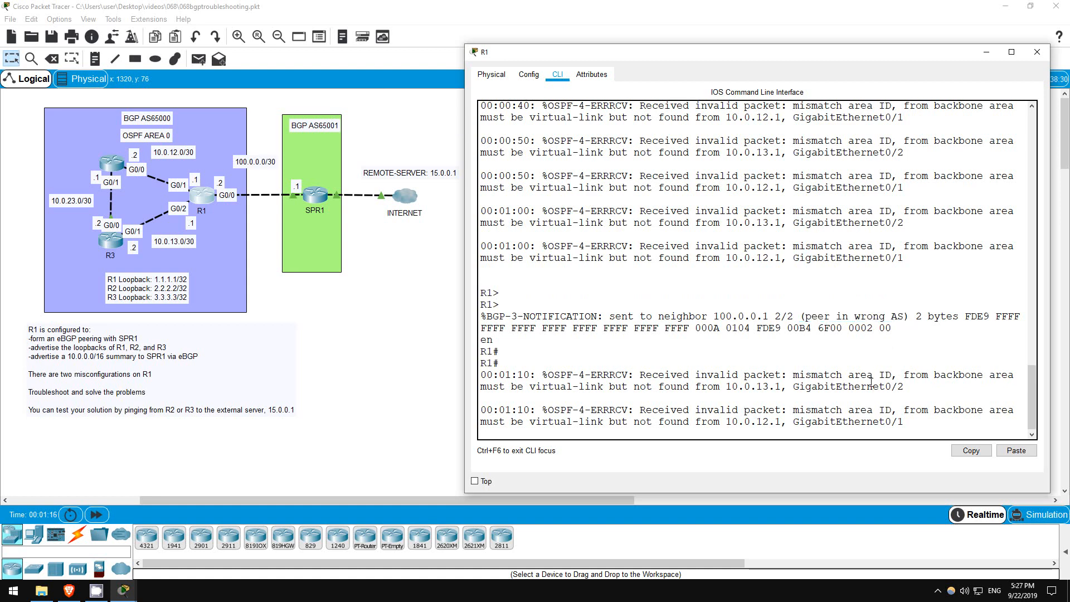
# Check R1's 'show ip' output to inspect the current routing and BGP state
pyautogui.write('sh ip bgp summary')
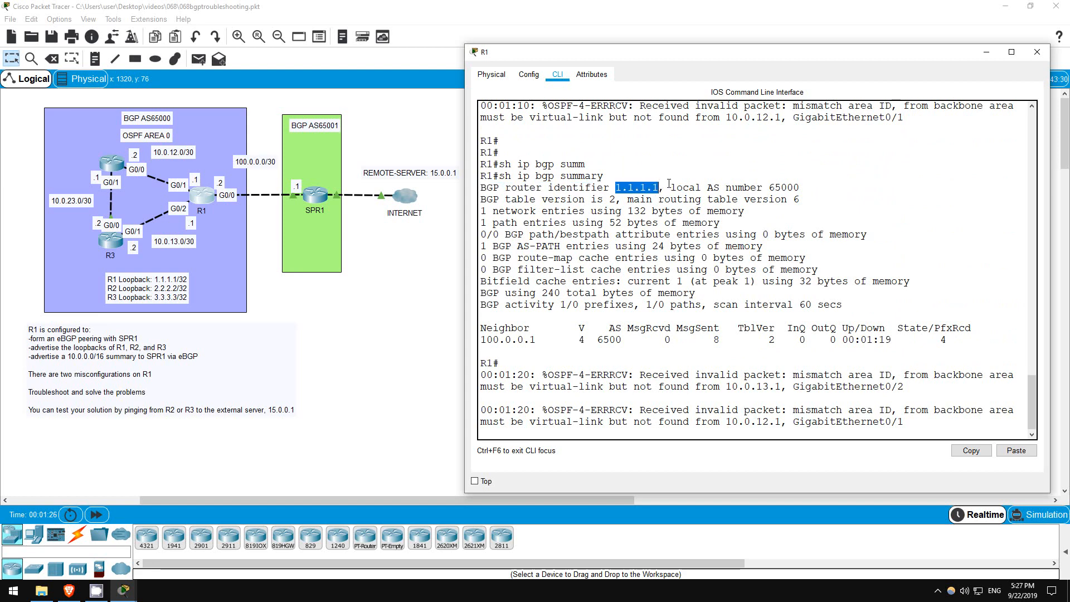
pyautogui.moveTo(688, 168)
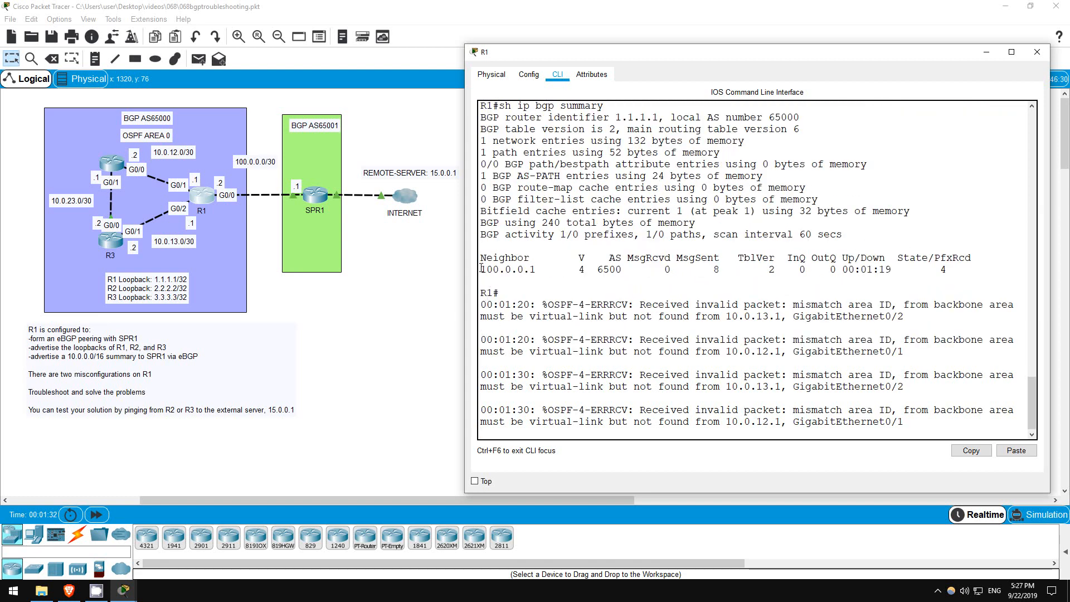
pyautogui.doubleClick(505, 268)
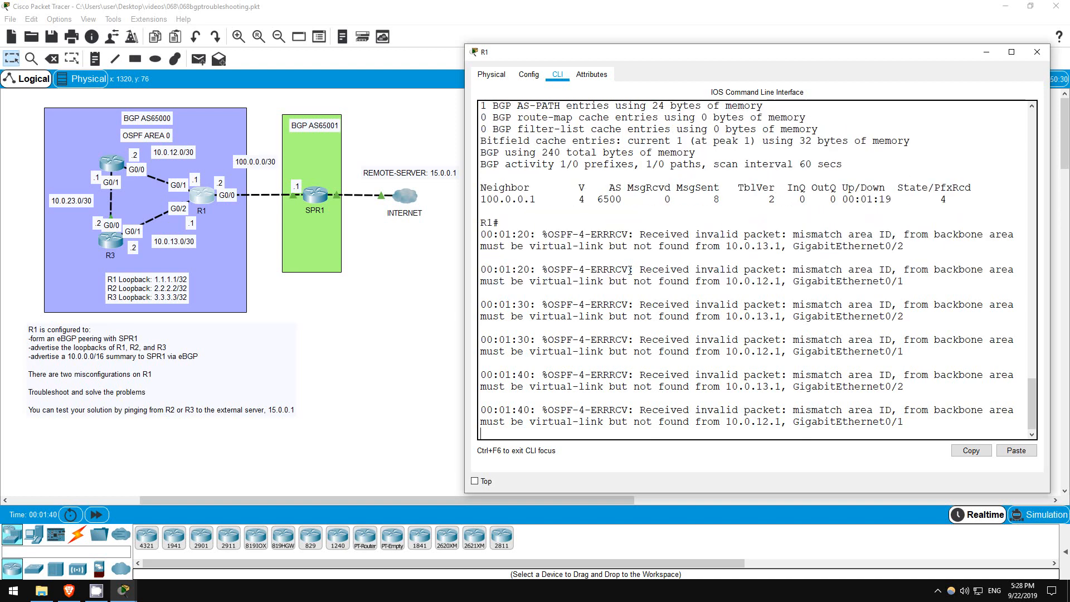
pyautogui.doubleClick(608, 199)
pyautogui.write('sh ip bgp neigh')
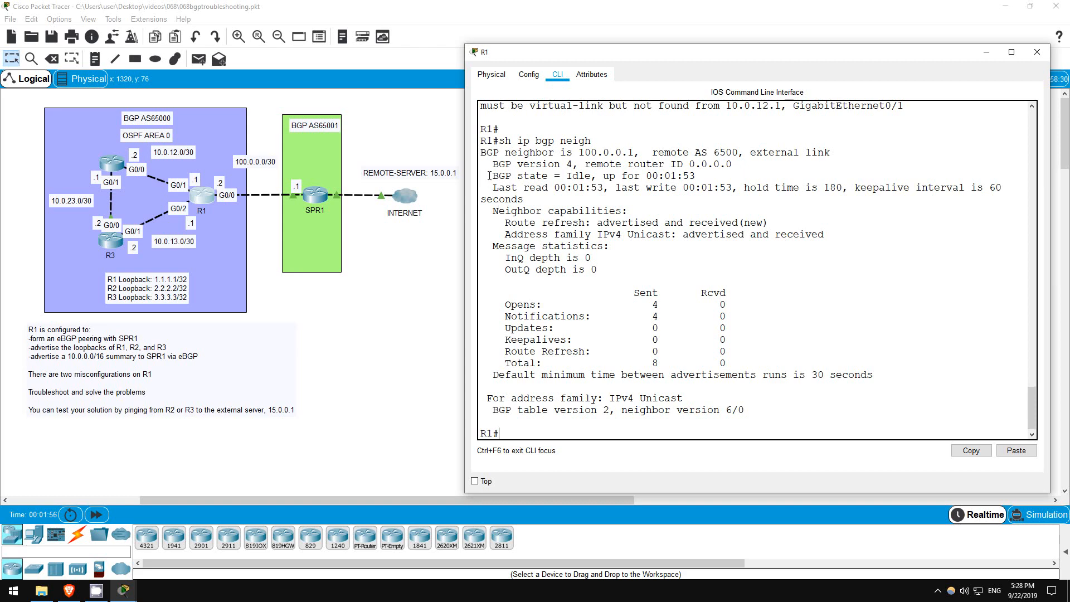
pyautogui.moveTo(489, 176); pyautogui.dragTo(591, 175)
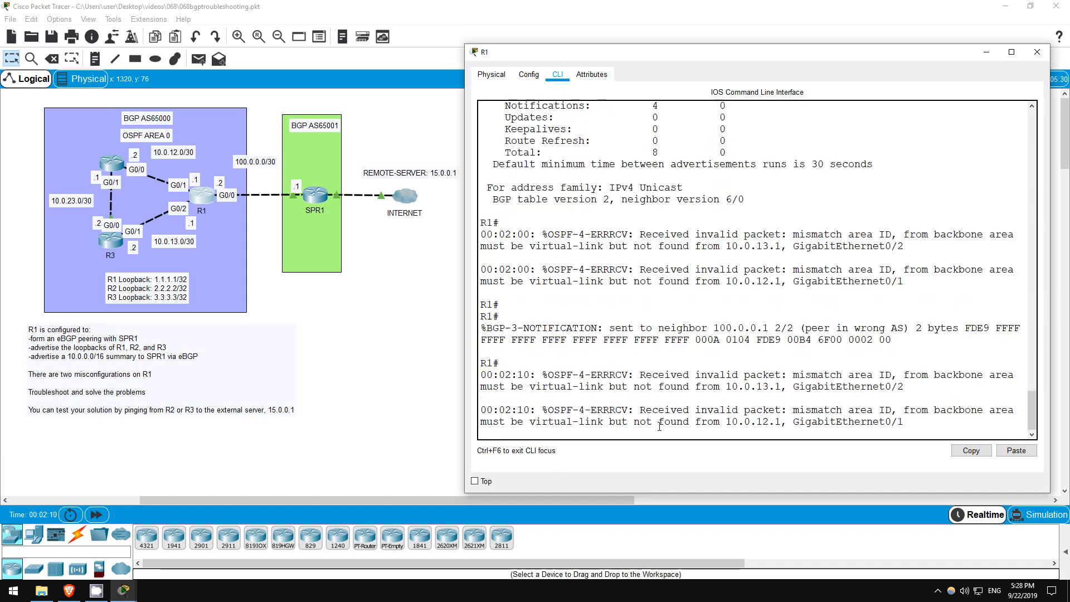
# Set BGP neighbor 100.0.0.1 to remote-as 65001 and confirm the session is Established
pyautogui.write('conf t')
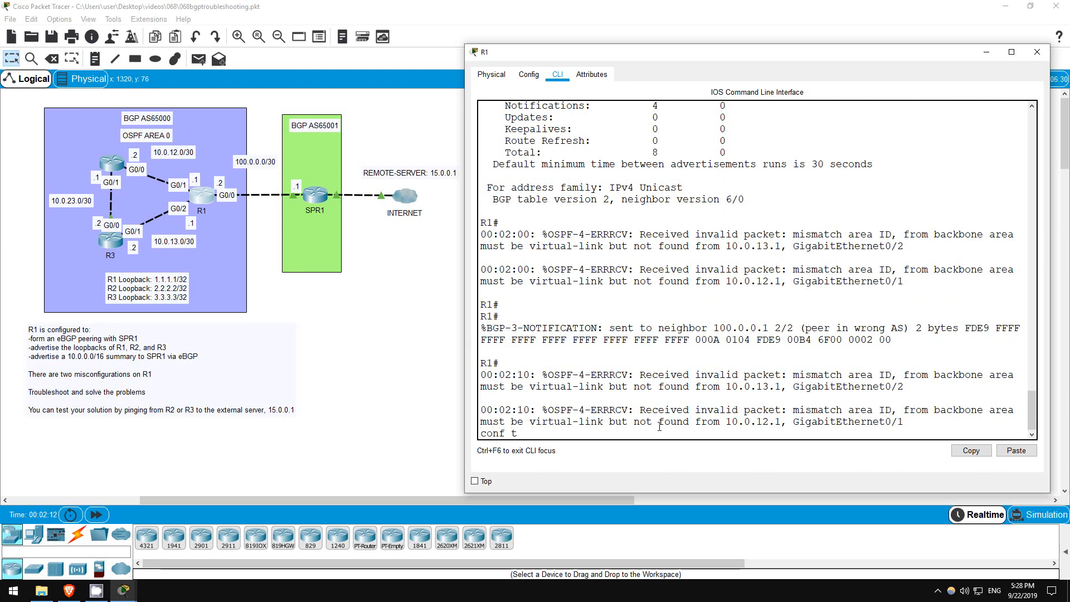
pyautogui.write('rotu')
pyautogui.write('neigh')
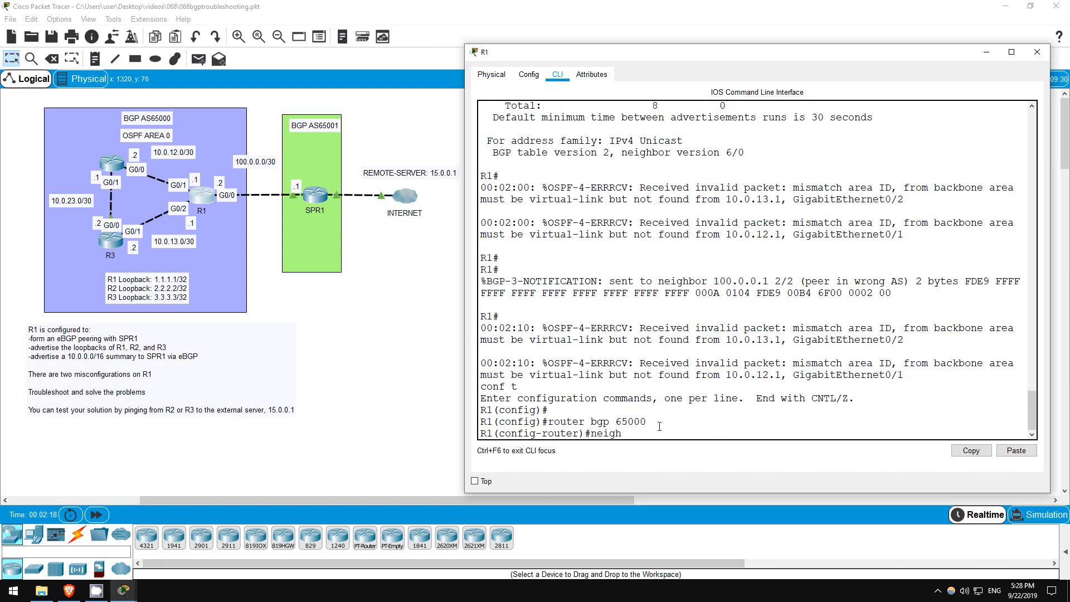
pyautogui.write('100.0.0.1')
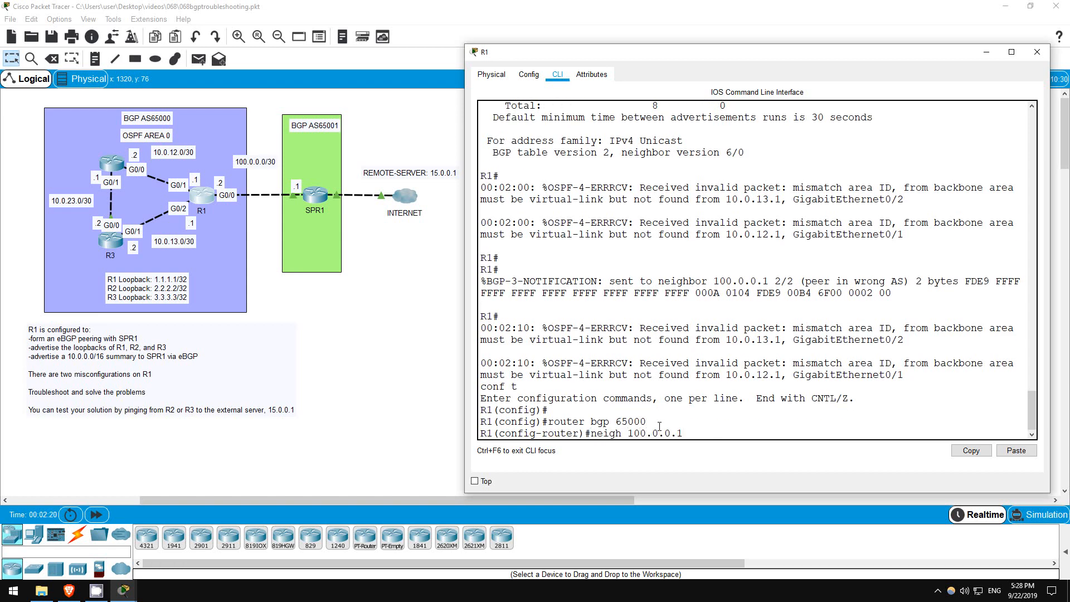
pyautogui.write('remote-as 65001')
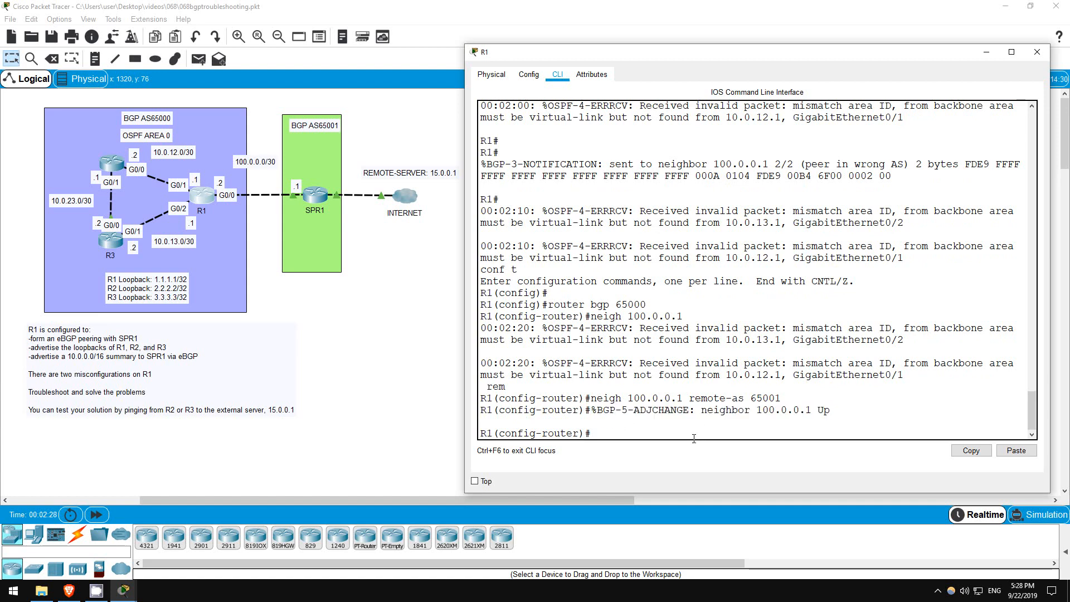
pyautogui.write('do sh ip bgp neig')
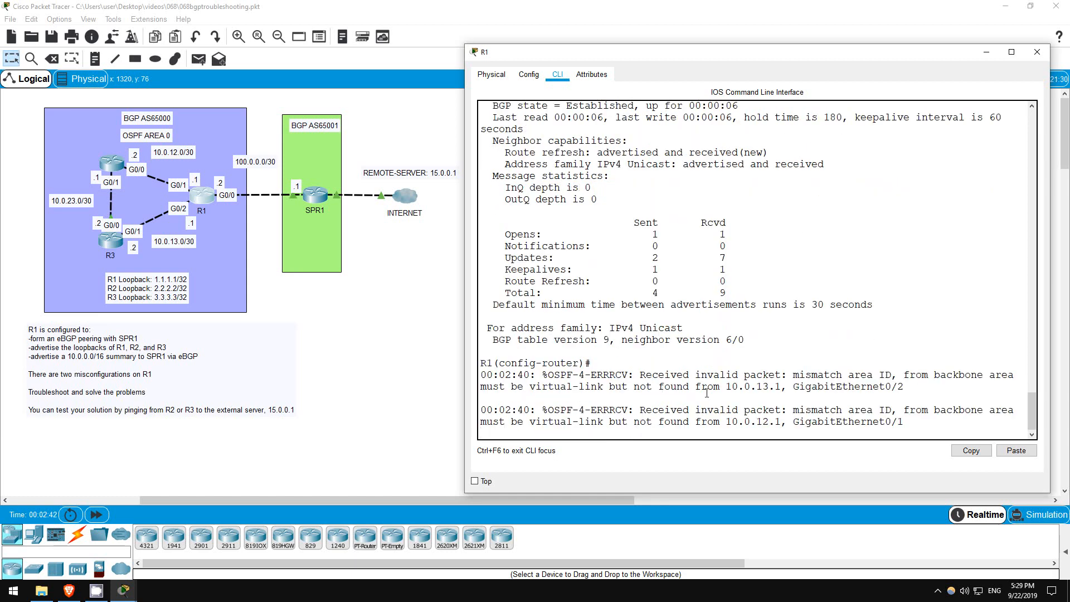
pyautogui.moveTo(486, 374); pyautogui.dragTo(785, 374)
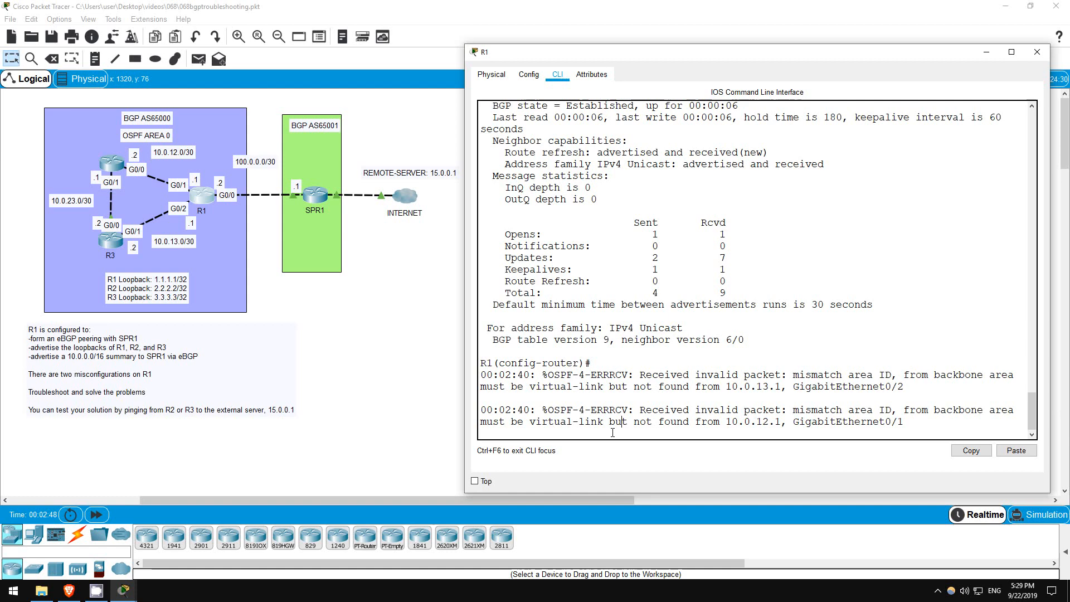
pyautogui.write('do sh ip route')
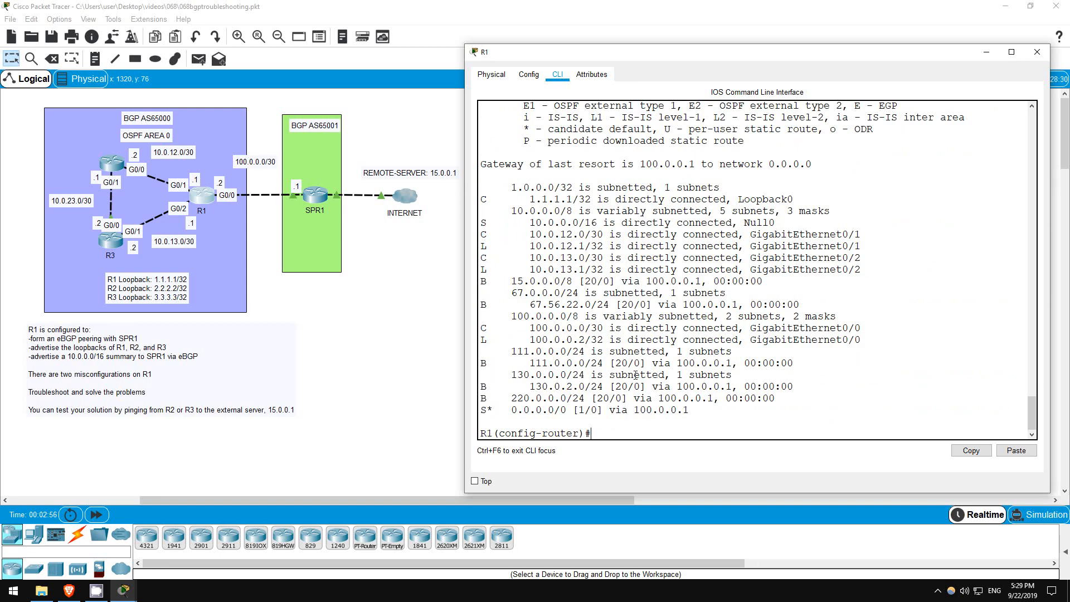
pyautogui.write('do sh ip pro')
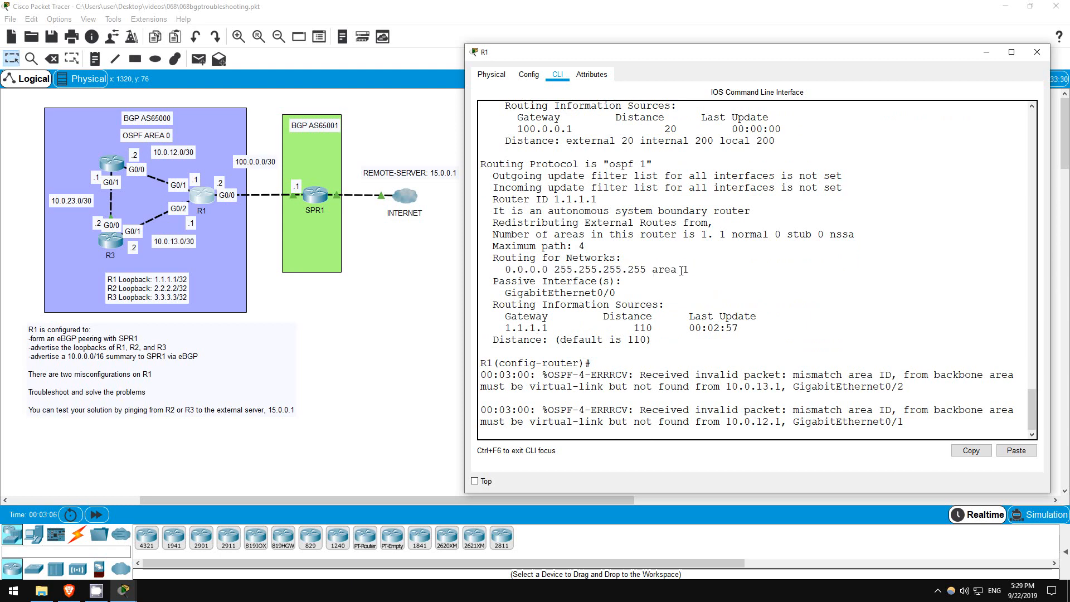
pyautogui.doubleClick(684, 269)
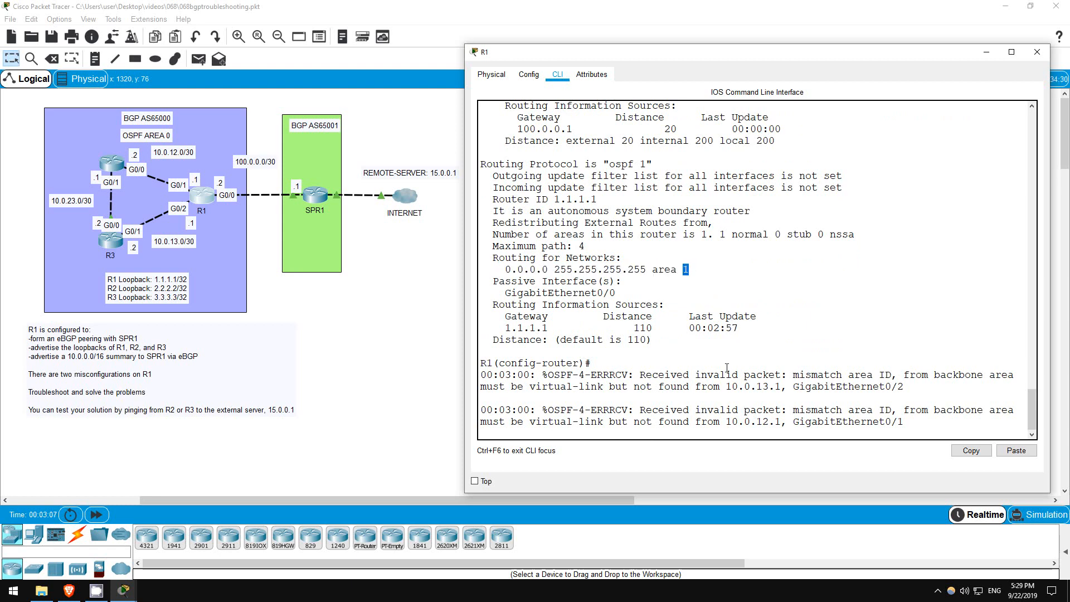
pyautogui.press('enter')
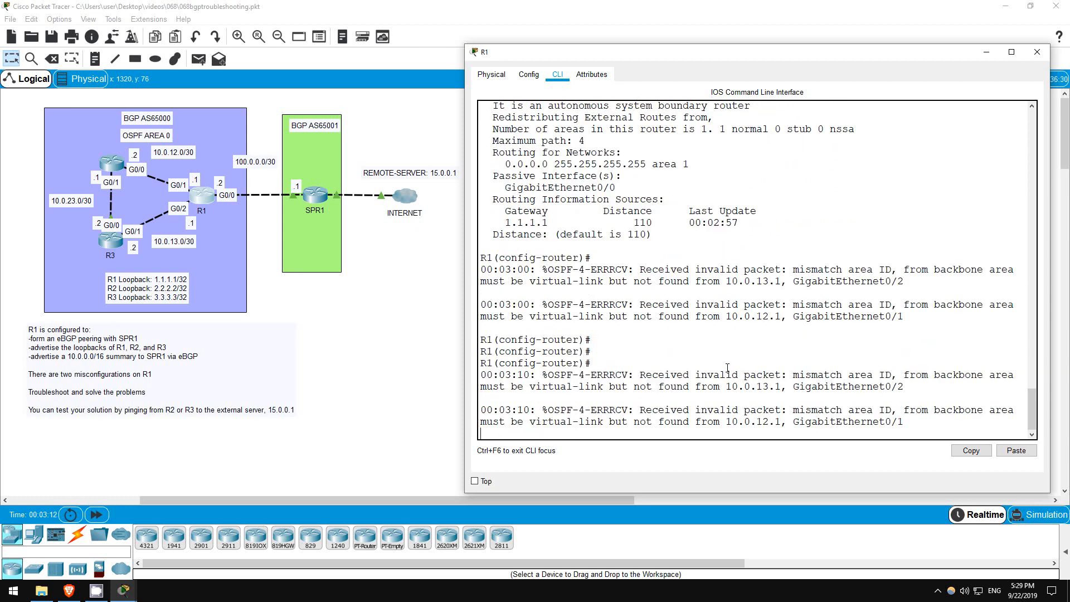
# Under router ospf, add network 0.0.0.0 255.255.255.255 area 0 and remove the area 1 statement
pyautogui.write('router ospf 1')
pyautogui.write('no')
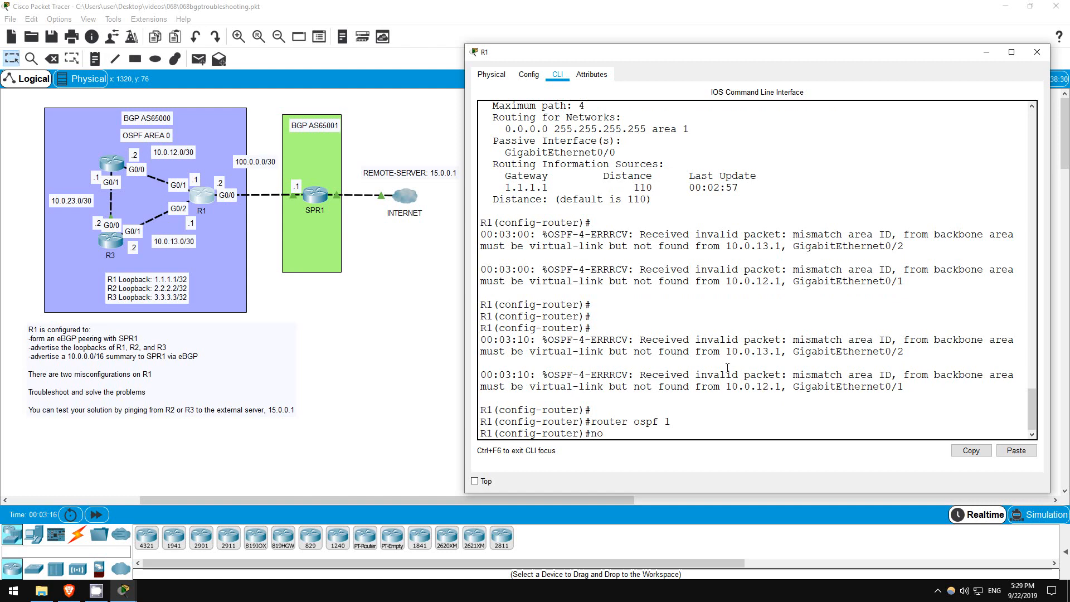
pyautogui.write('net 0.0.0.')
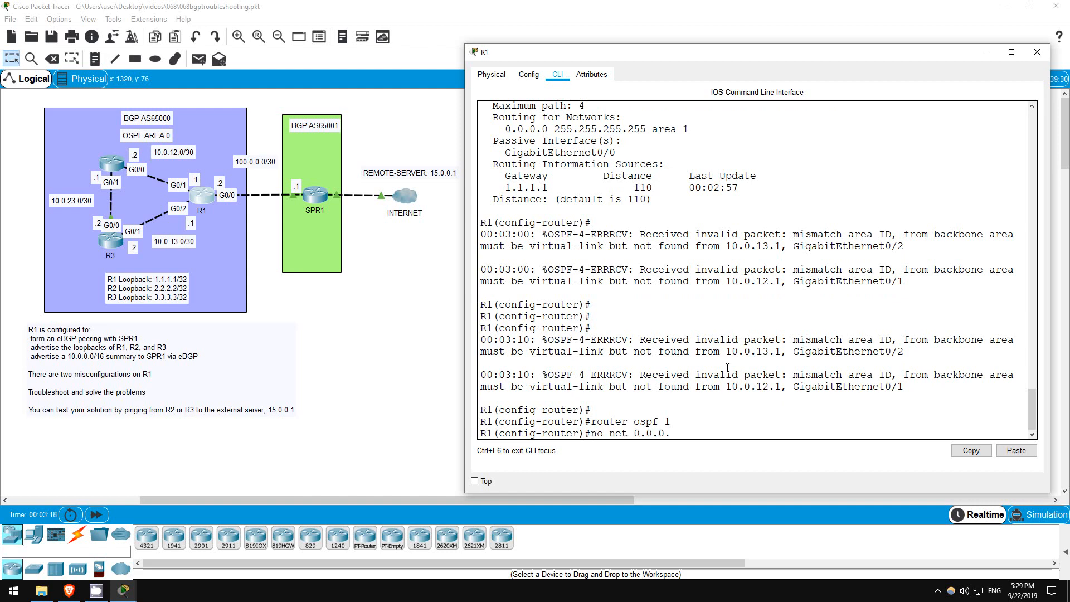
pyautogui.write('255.255.2')
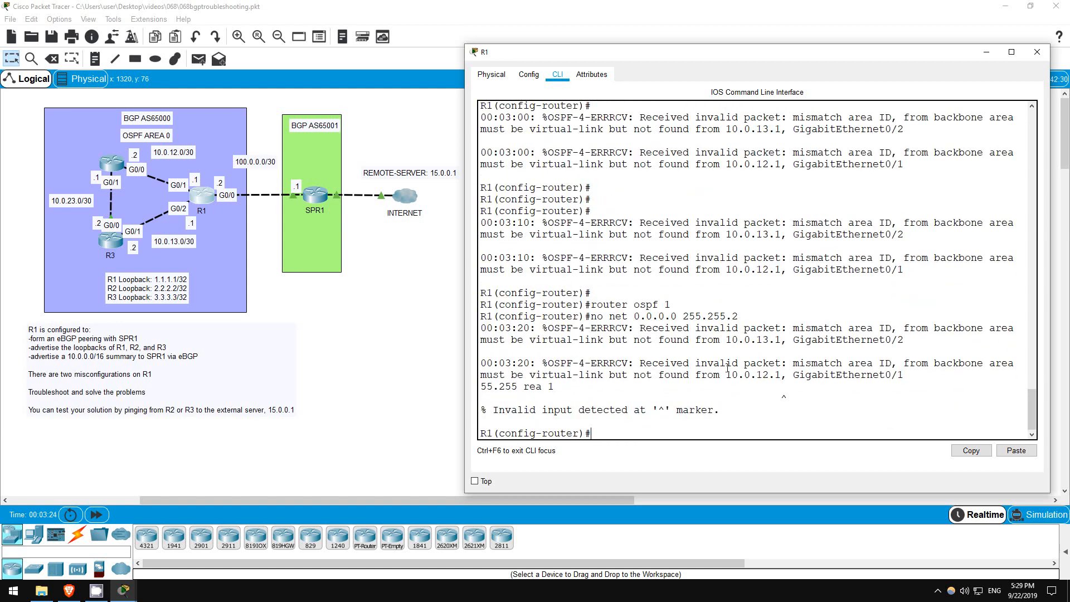
pyautogui.write('no net 0.0.0.0 255.255.255.255 rea 1')
pyautogui.write('net 0.0.0.0 255.255.255.255 area 0')
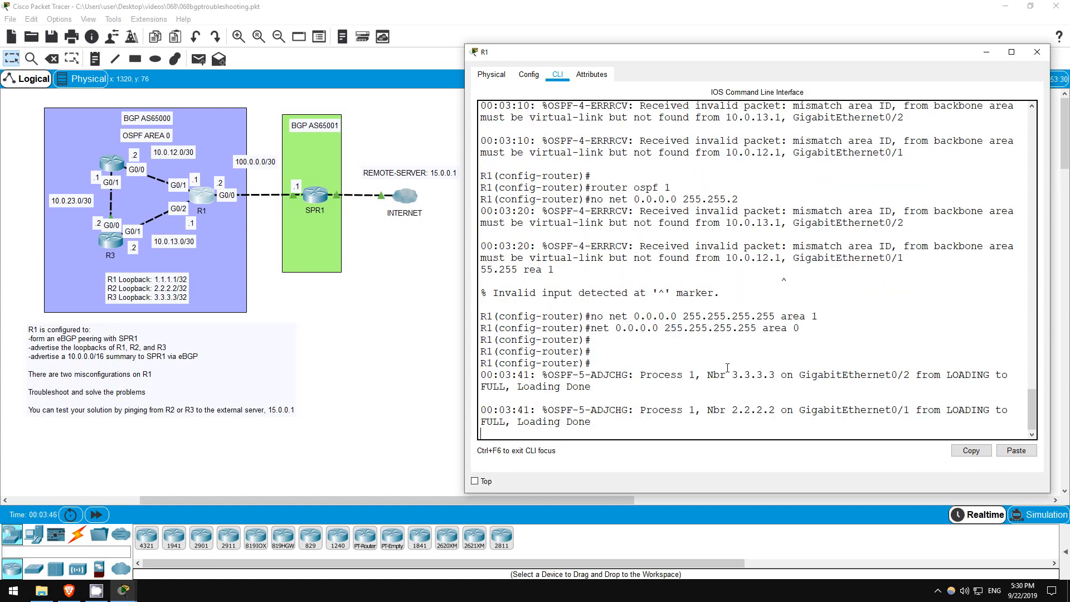
pyautogui.press('enter')
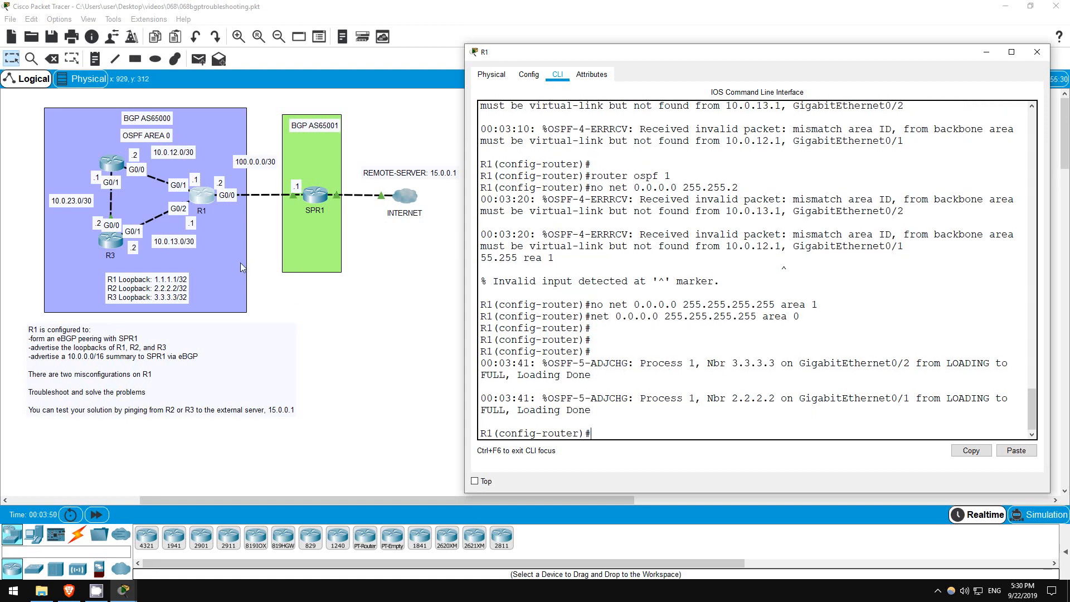
pyautogui.moveTo(110, 164)
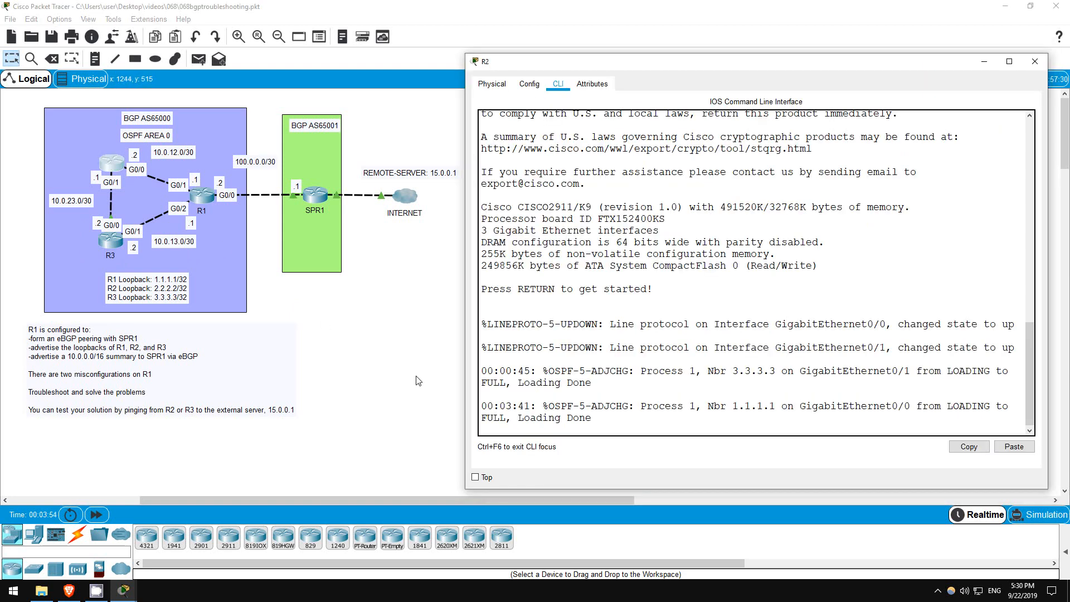
# Start R2's console session and ping the external server 15.0.0.1
pyautogui.press('Return')
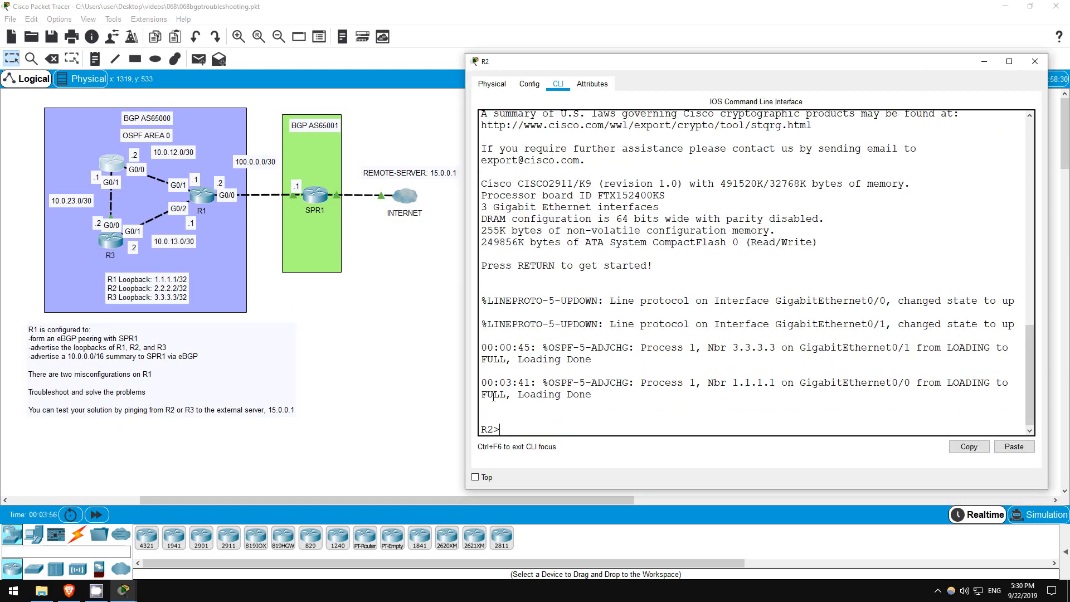
pyautogui.press('enter')
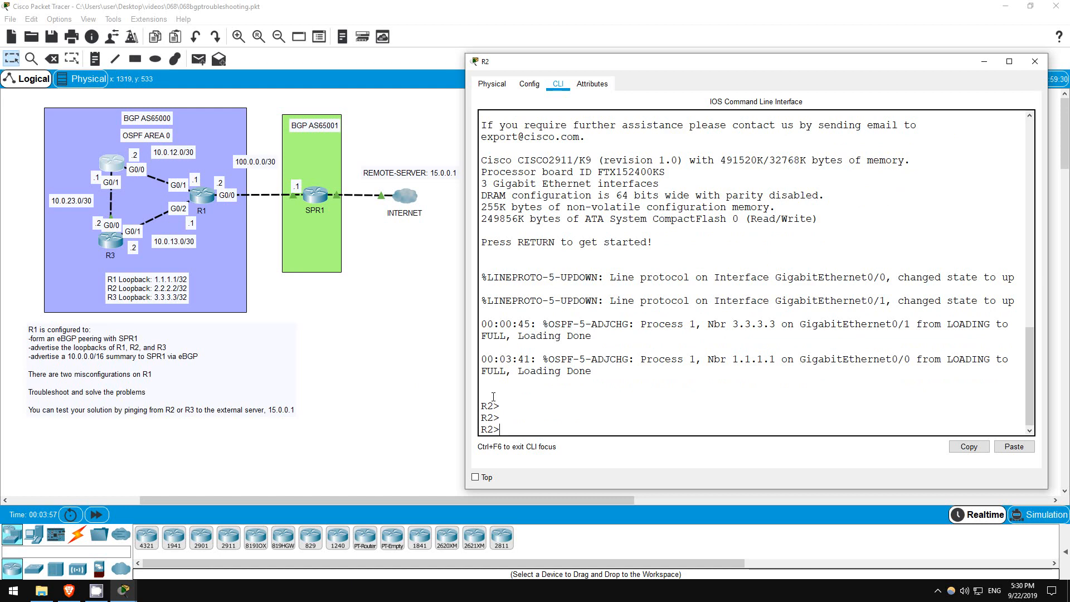
pyautogui.write('ping')
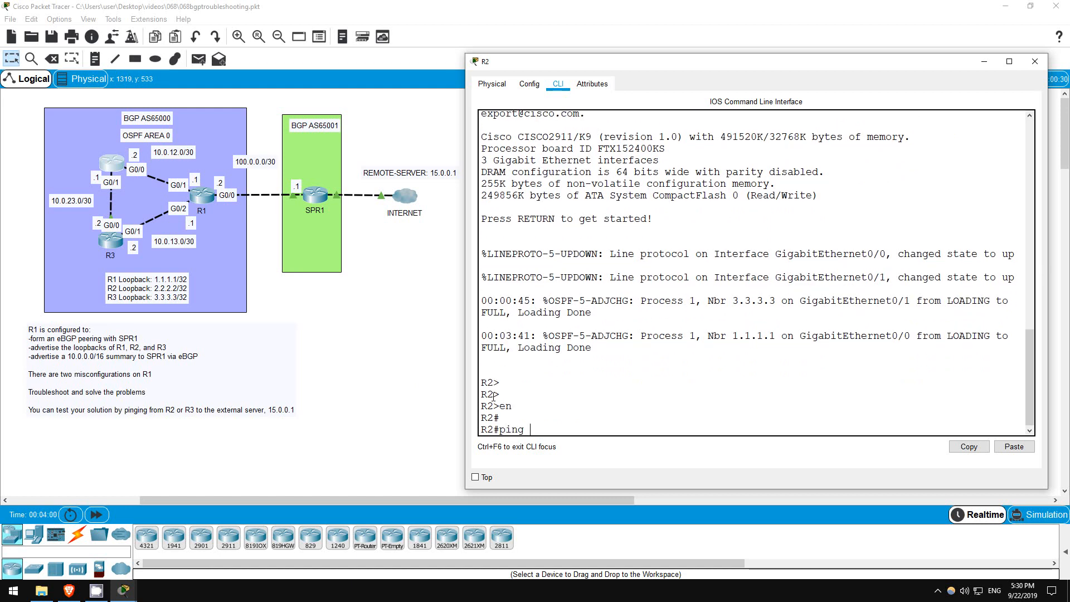
pyautogui.write('15.0.0')
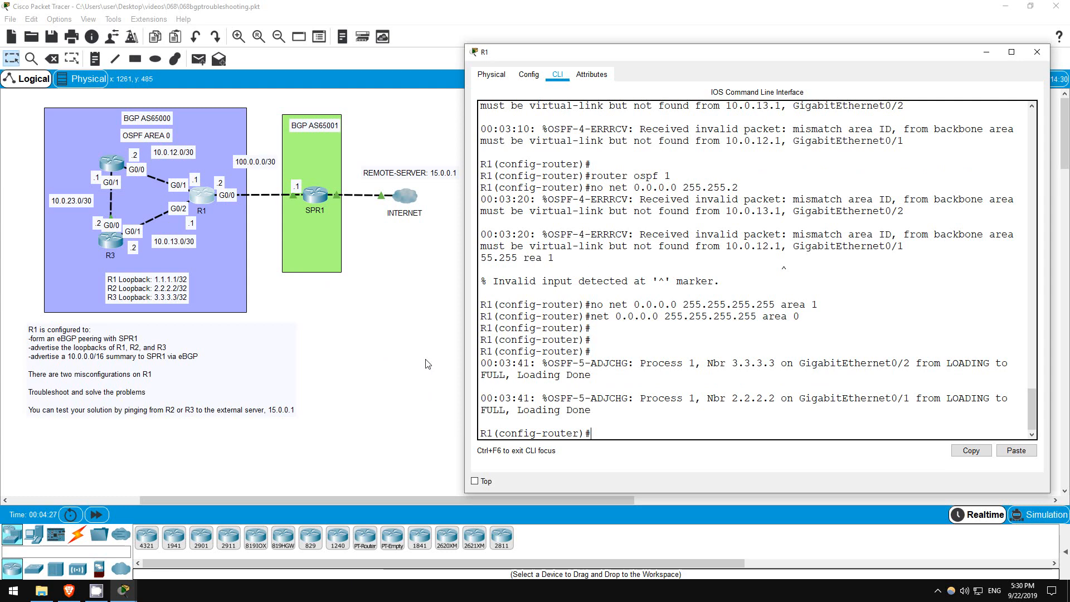
# Read R1's routing table, BGP table and running config, noting 'network 10.0.0.0' has no mask
pyautogui.write('do sh ip route')
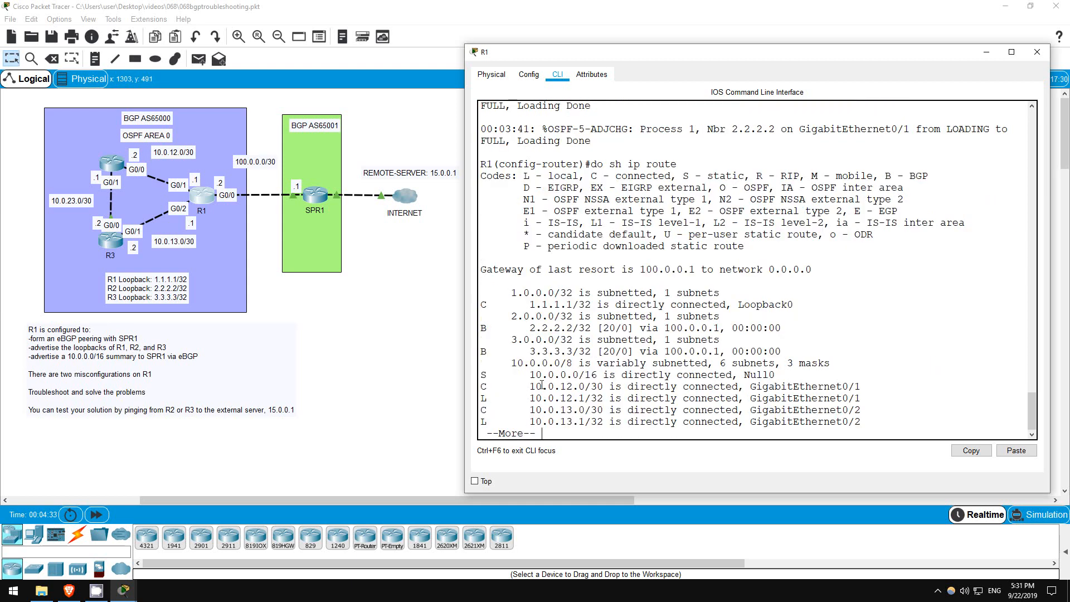
pyautogui.press('space')
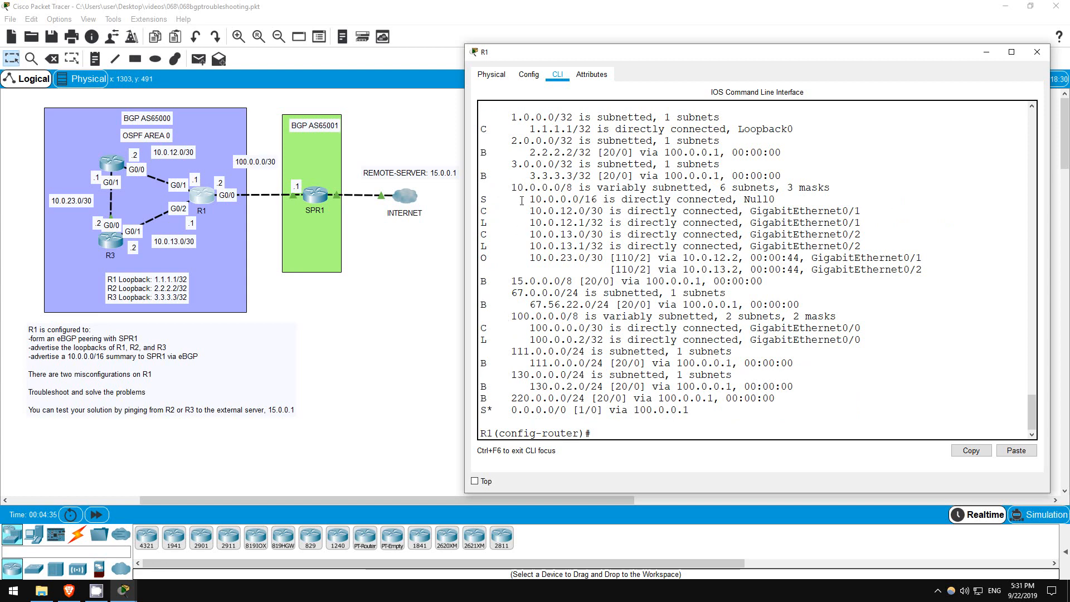
pyautogui.moveTo(523, 199); pyautogui.dragTo(741, 198)
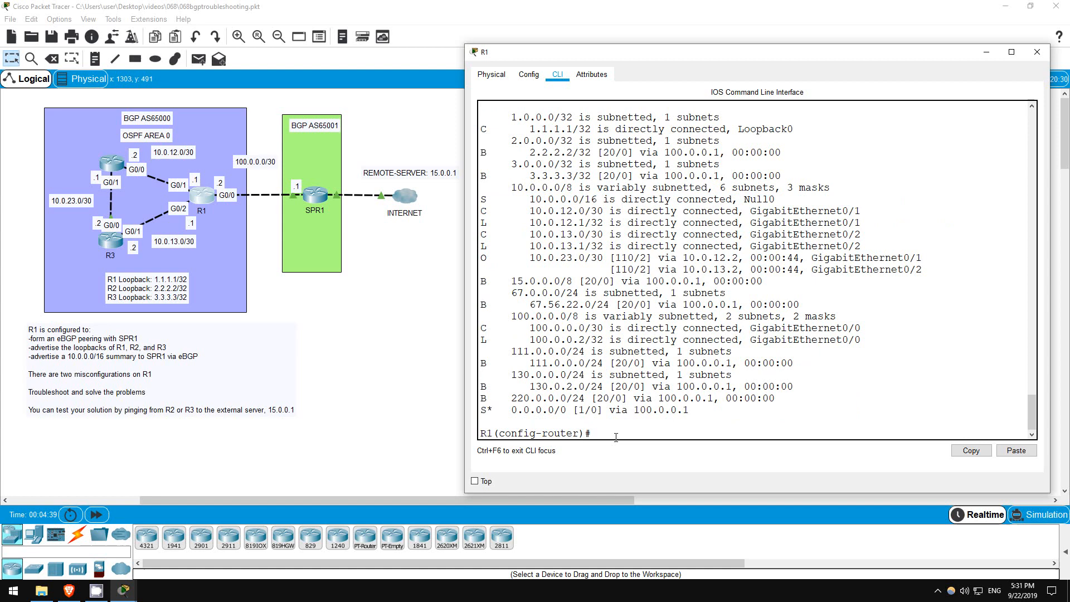
pyautogui.write('do sh ip bgp')
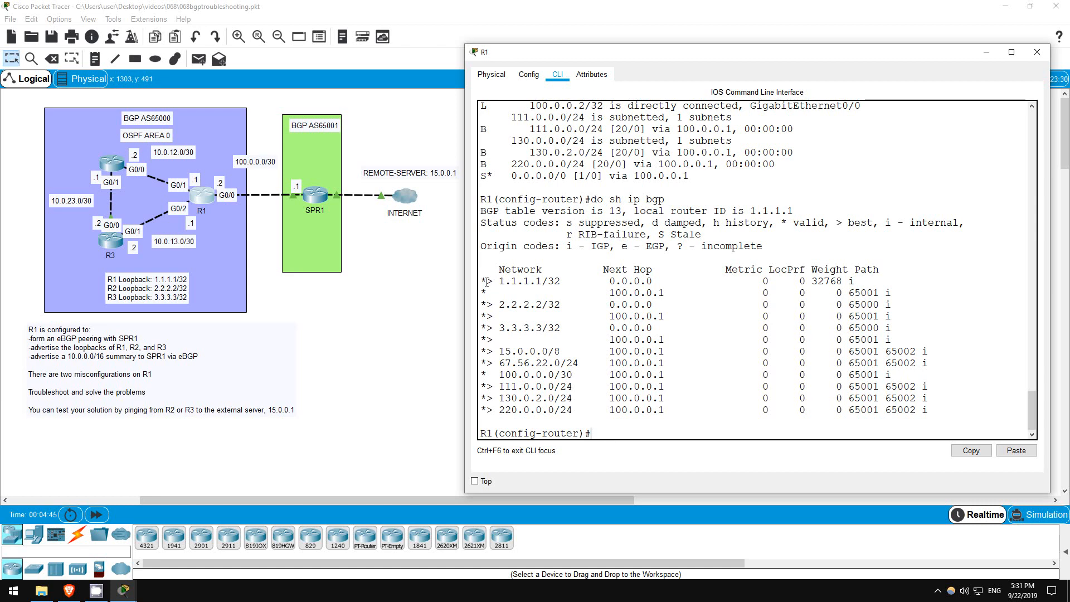
pyautogui.moveTo(478, 279); pyautogui.dragTo(953, 410)
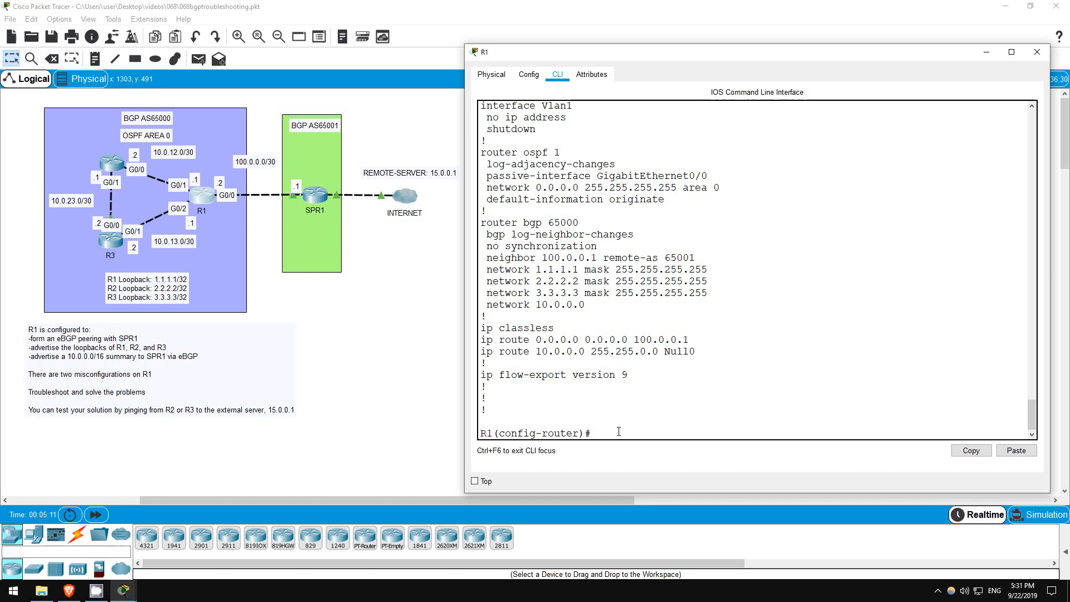
# Swap BGP 'network 10.0.0.0' for 'network 10.0.0.0 mask 255.255.0.0' and check the BGP table
pyautogui.write('router bgp 65000')
pyautogui.write('n')
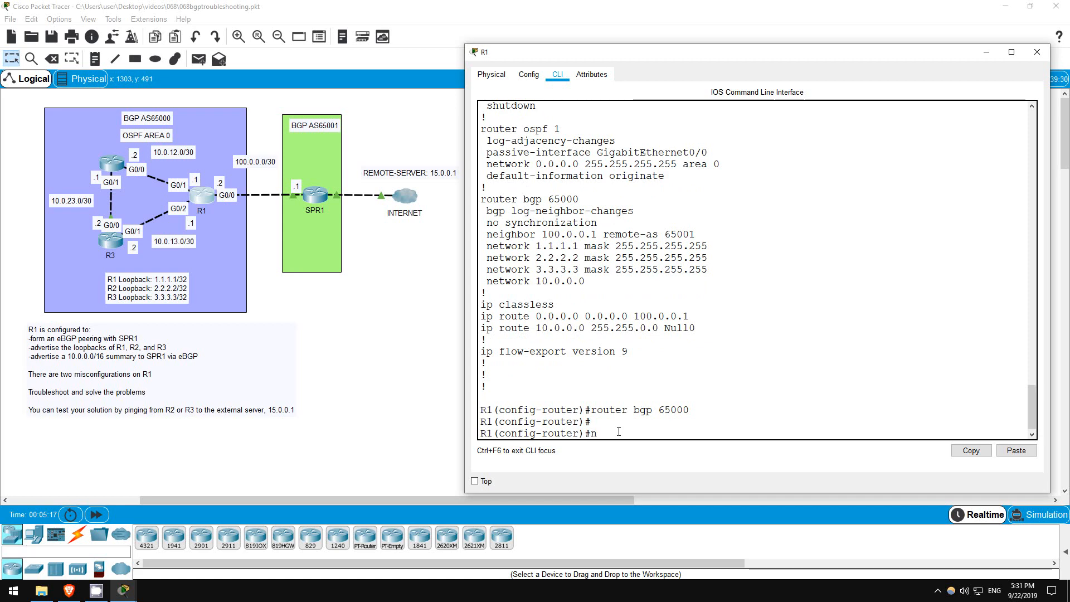
pyautogui.write('o network 10.0.0.0')
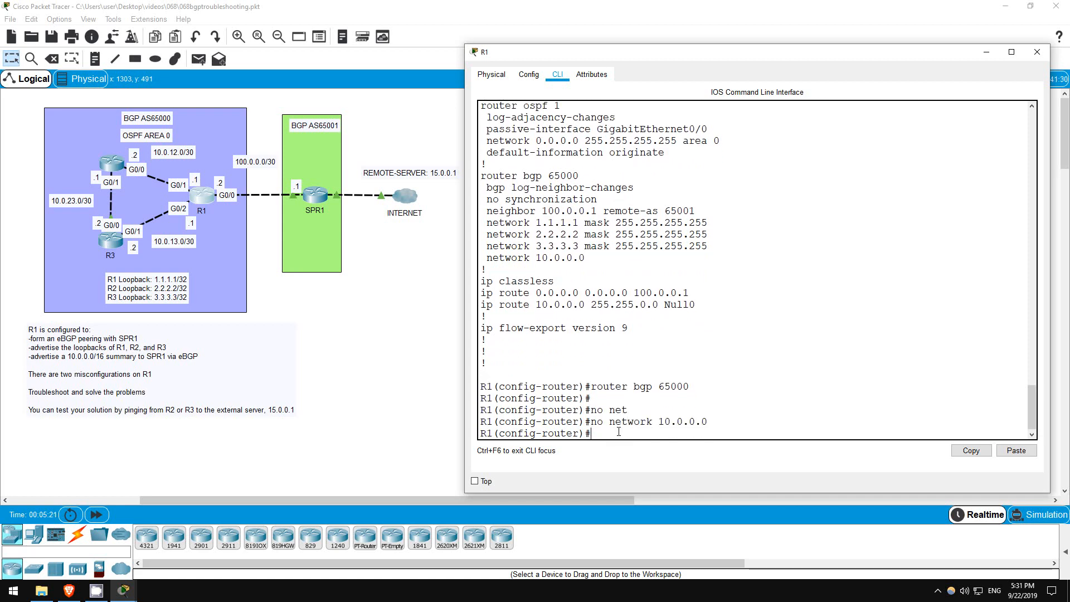
pyautogui.write('net 10.0.0.0 mask')
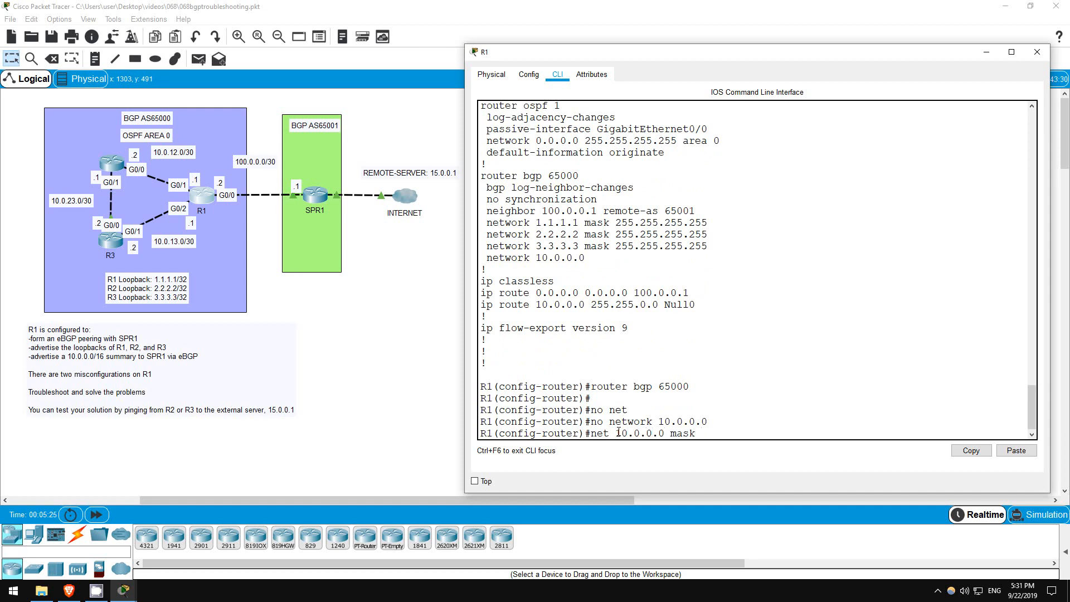
pyautogui.write('255.255.0.')
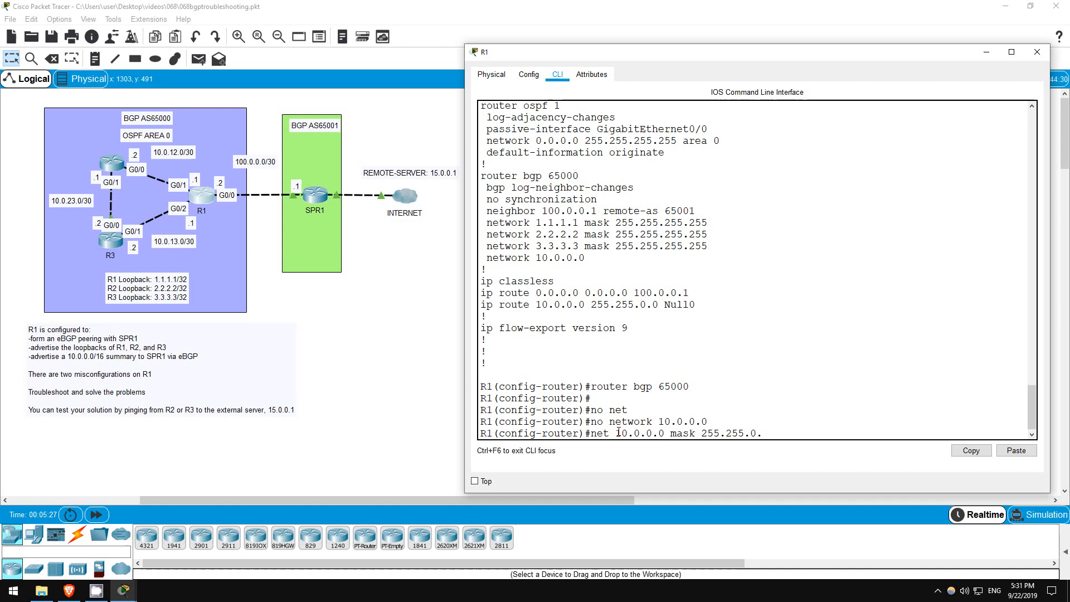
pyautogui.press('enter')
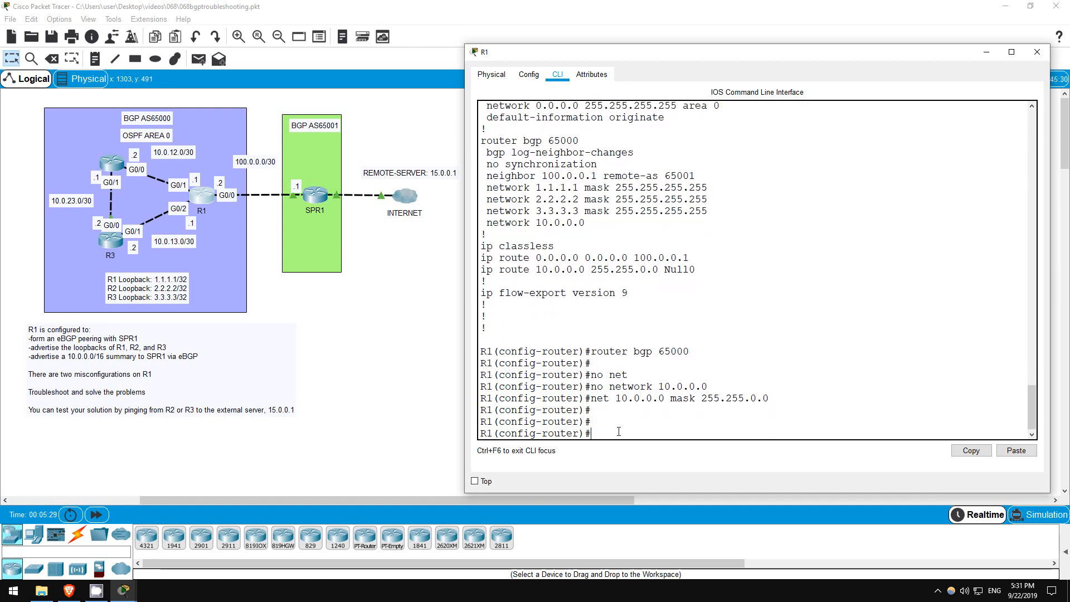
pyautogui.write('do sh ip bgp')
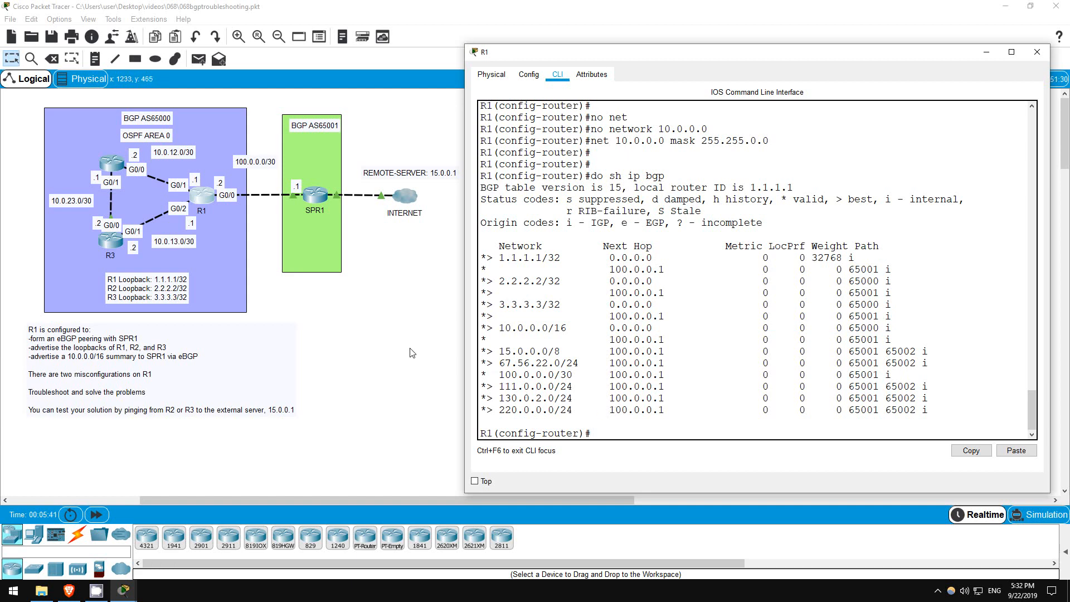
pyautogui.moveTo(336, 311)
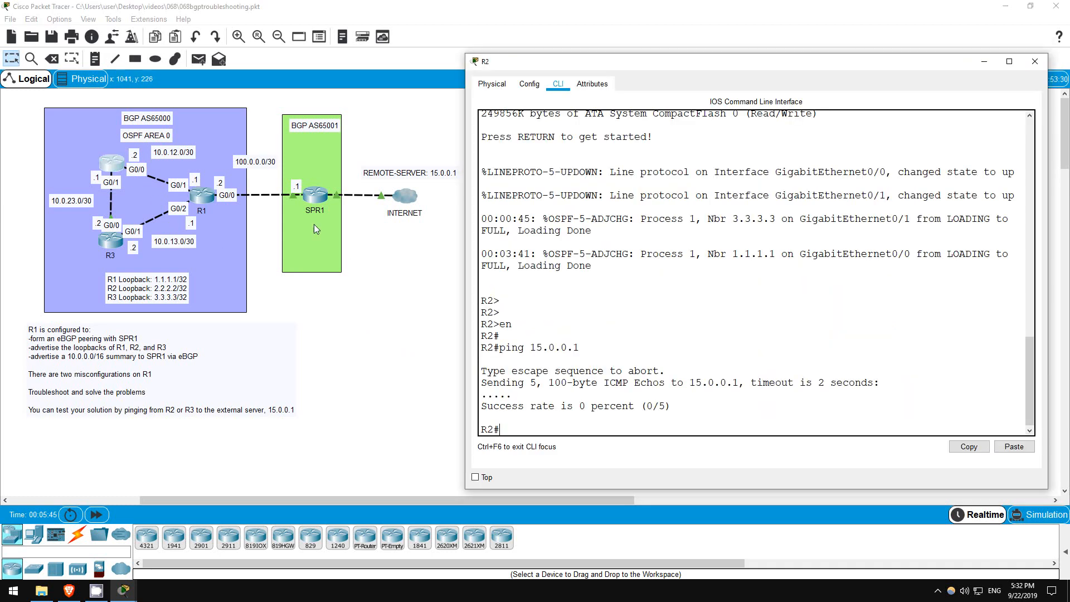
pyautogui.moveTo(380, 386)
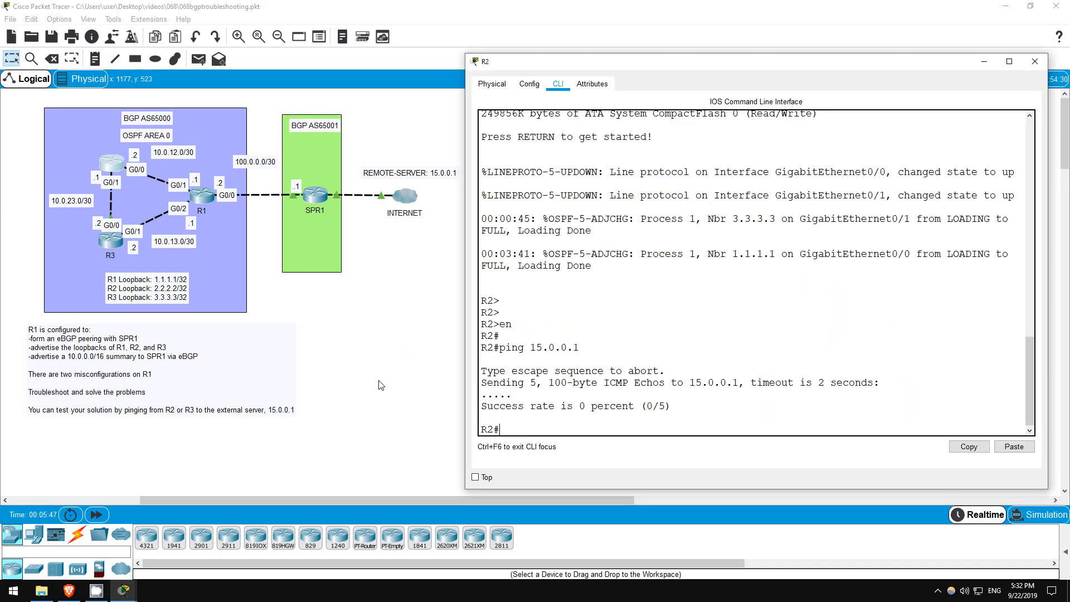